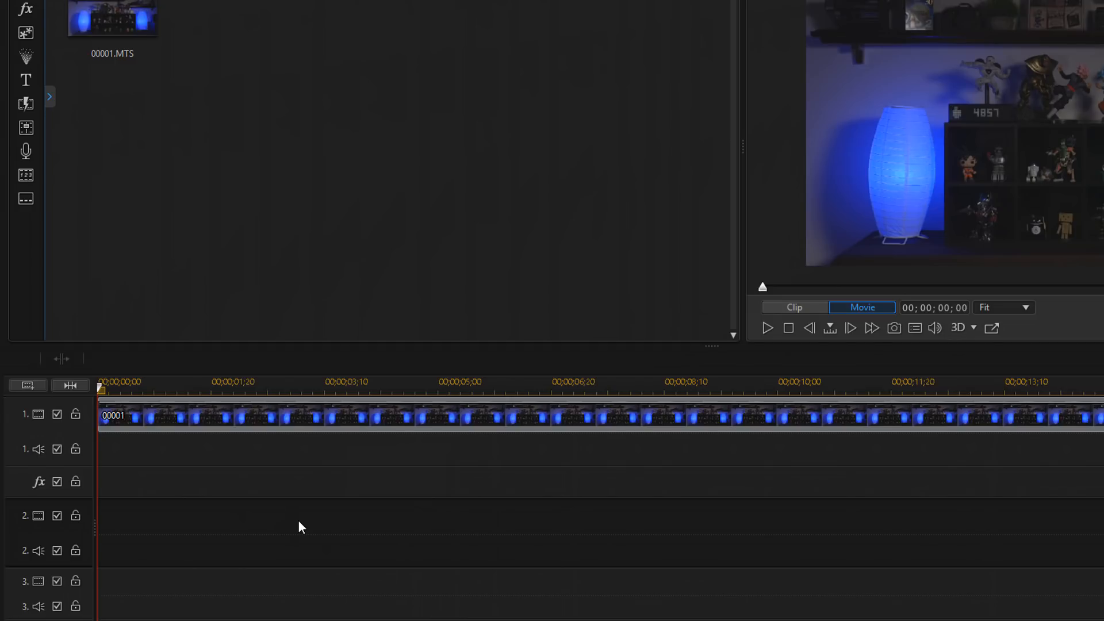
pyautogui.moveTo(246, 428)
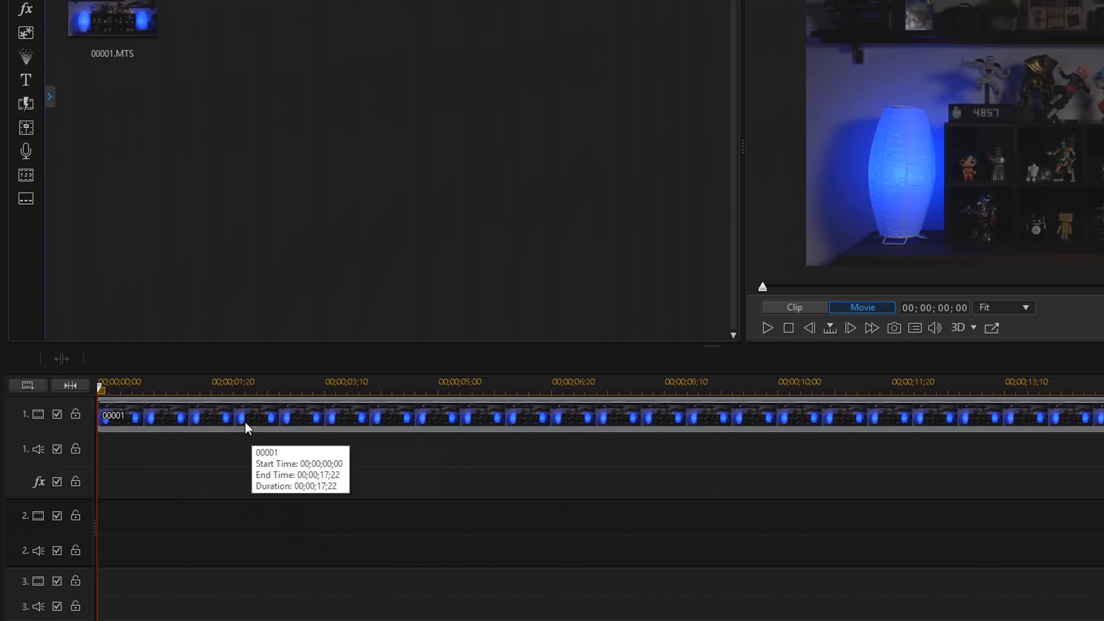
# Step: Copy the 00001 clip from track 1 and paste-overwrite it at the start of track 2
pyautogui.rightClick(247, 417)
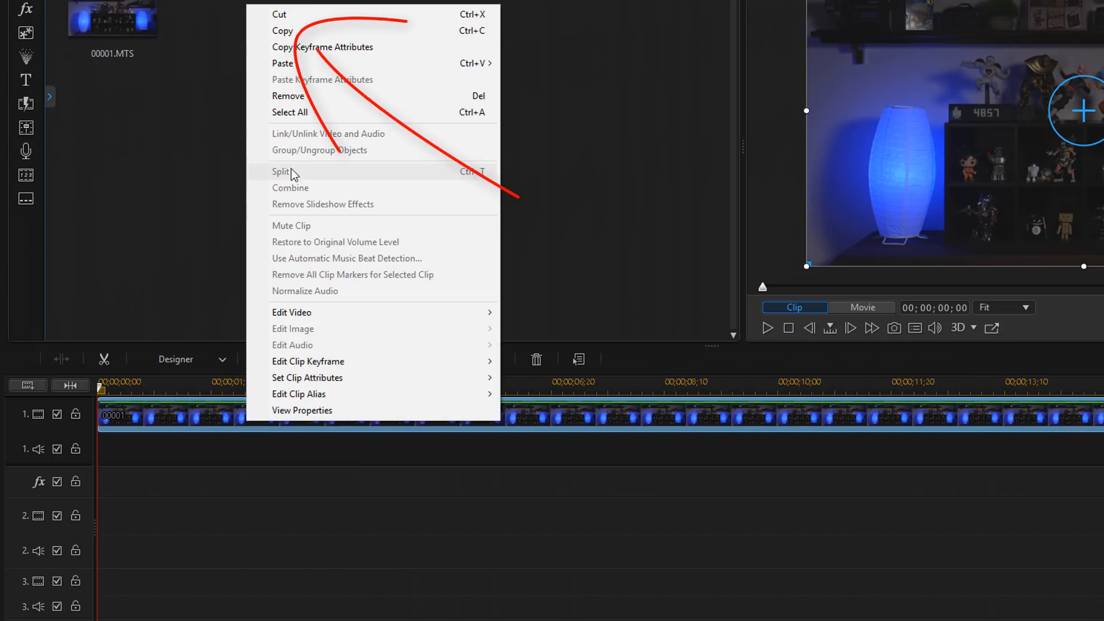
pyautogui.moveTo(283, 31)
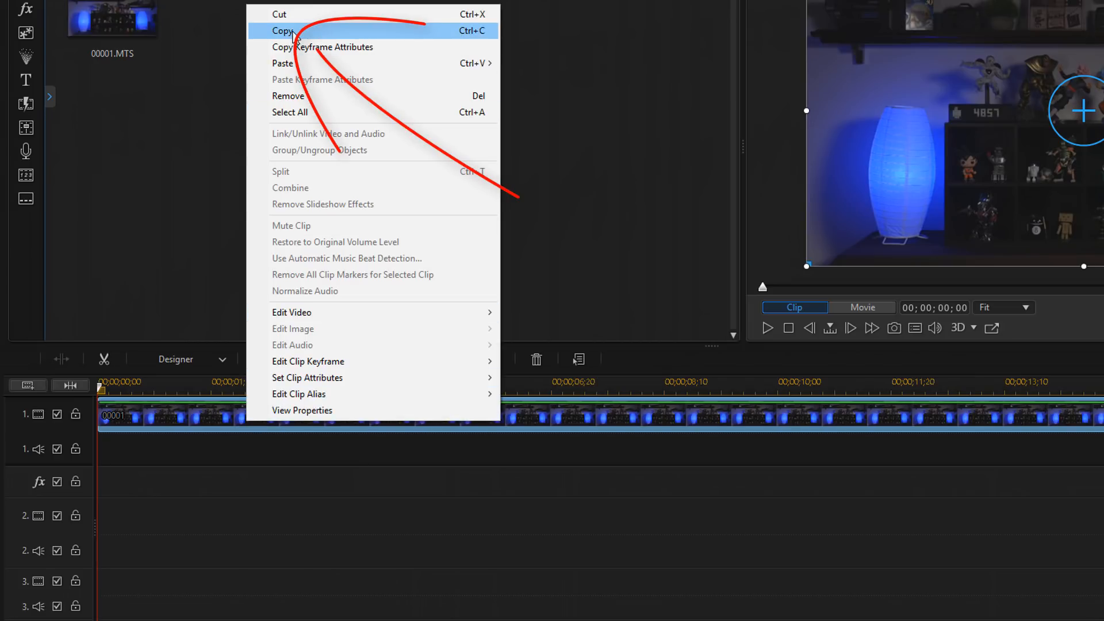
pyautogui.click(282, 31)
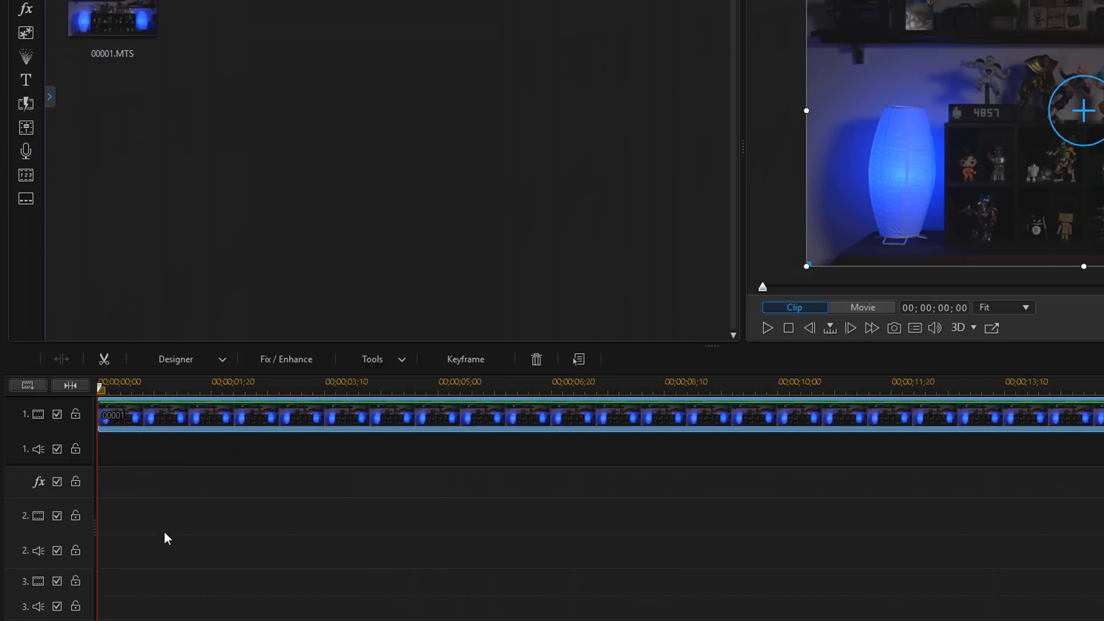
pyautogui.click(862, 308)
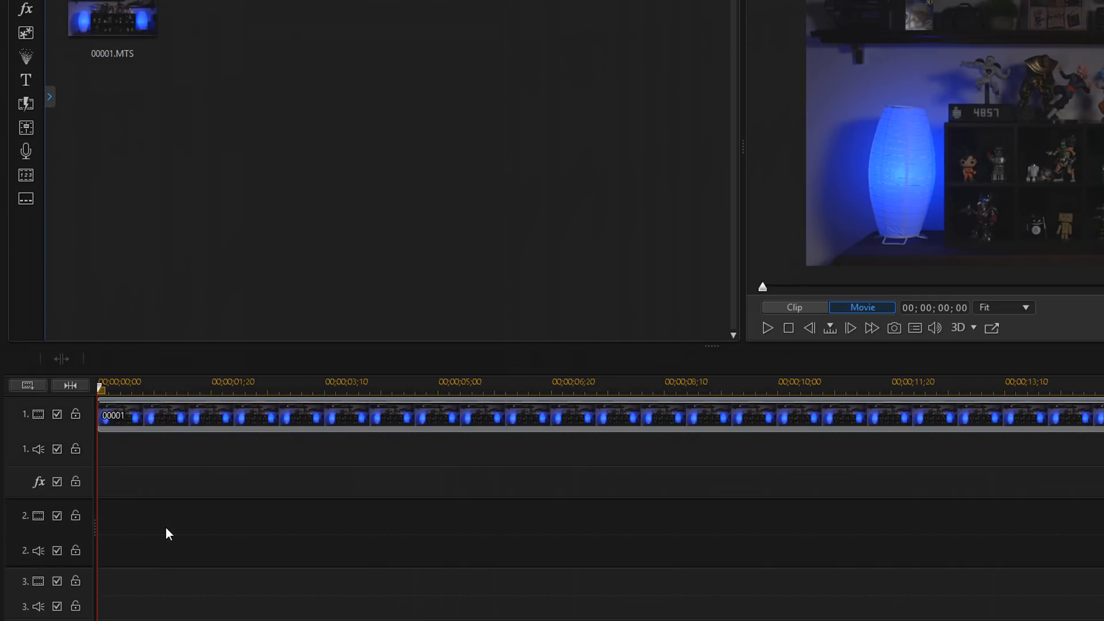
pyautogui.rightClick(169, 533)
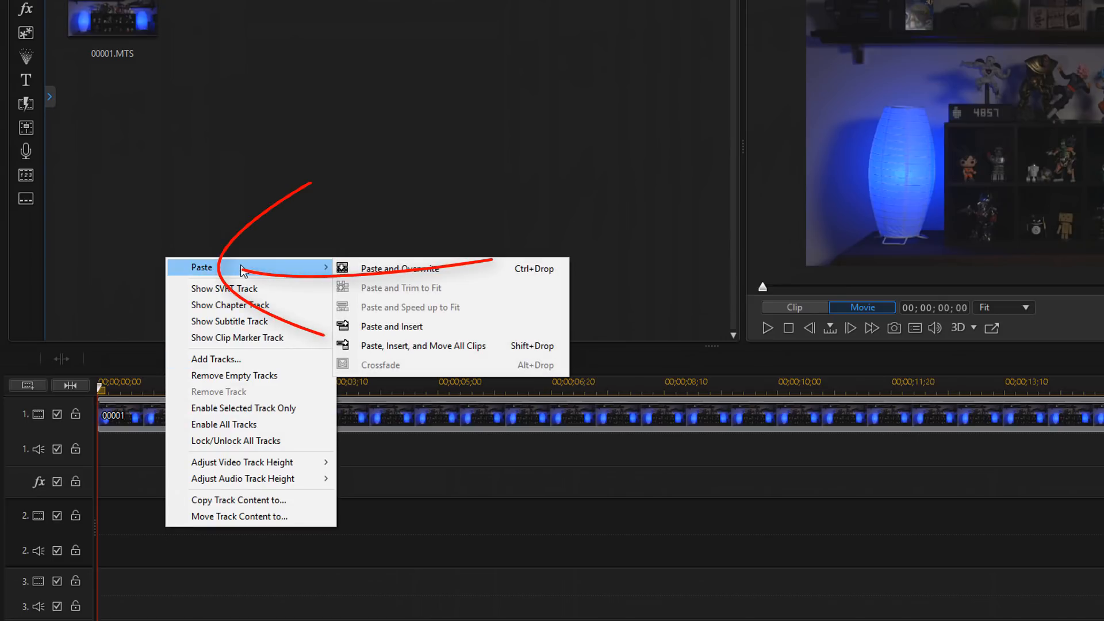
pyautogui.moveTo(422, 268)
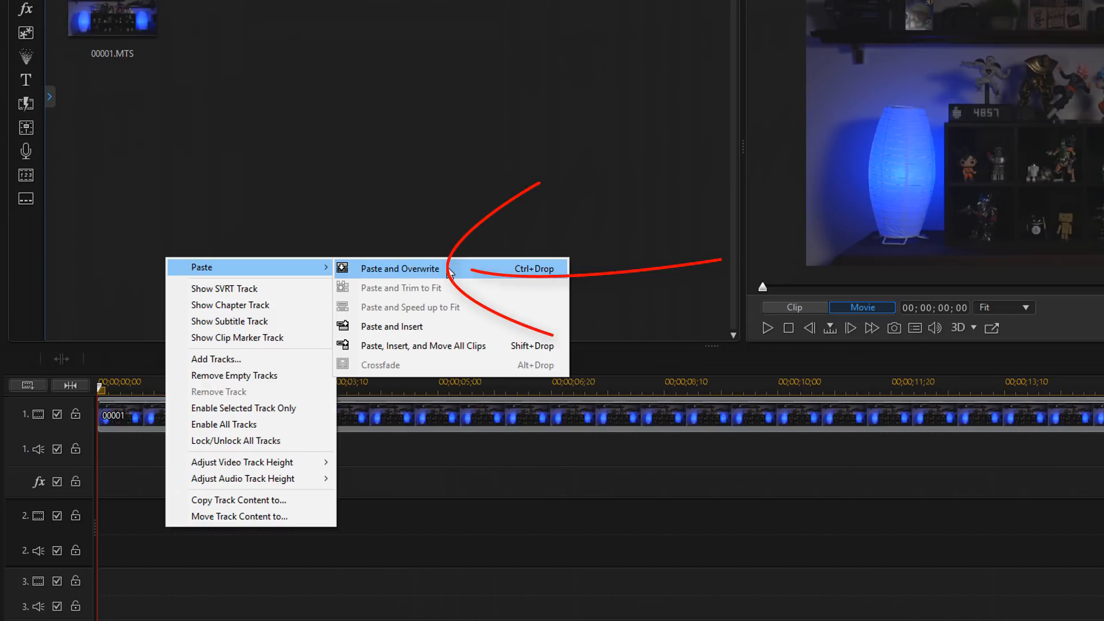
pyautogui.click(400, 268)
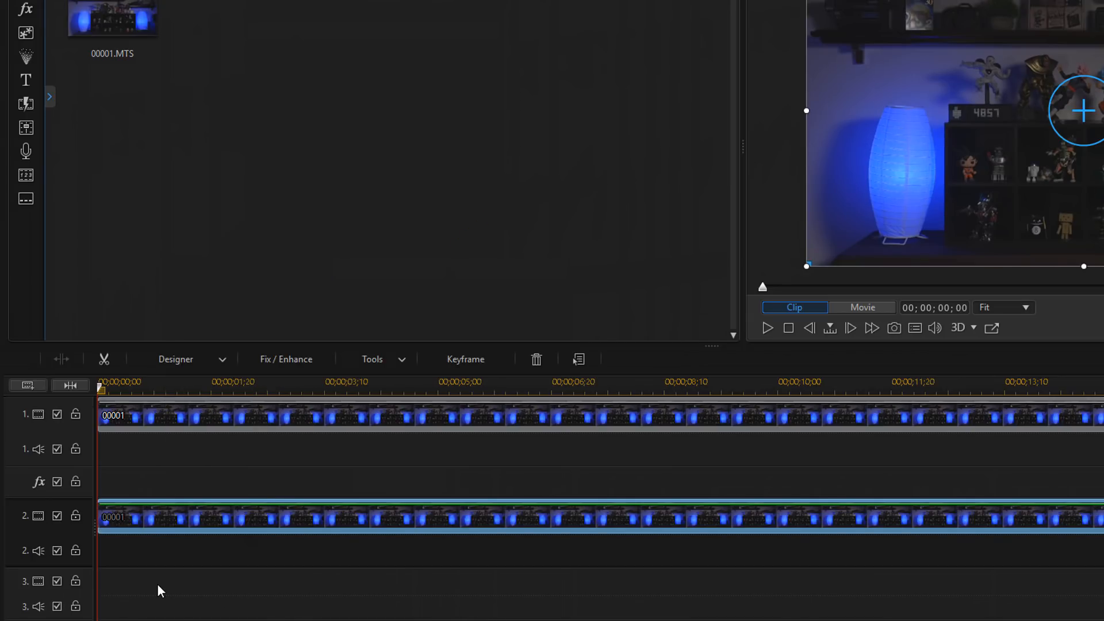
pyautogui.click(862, 307)
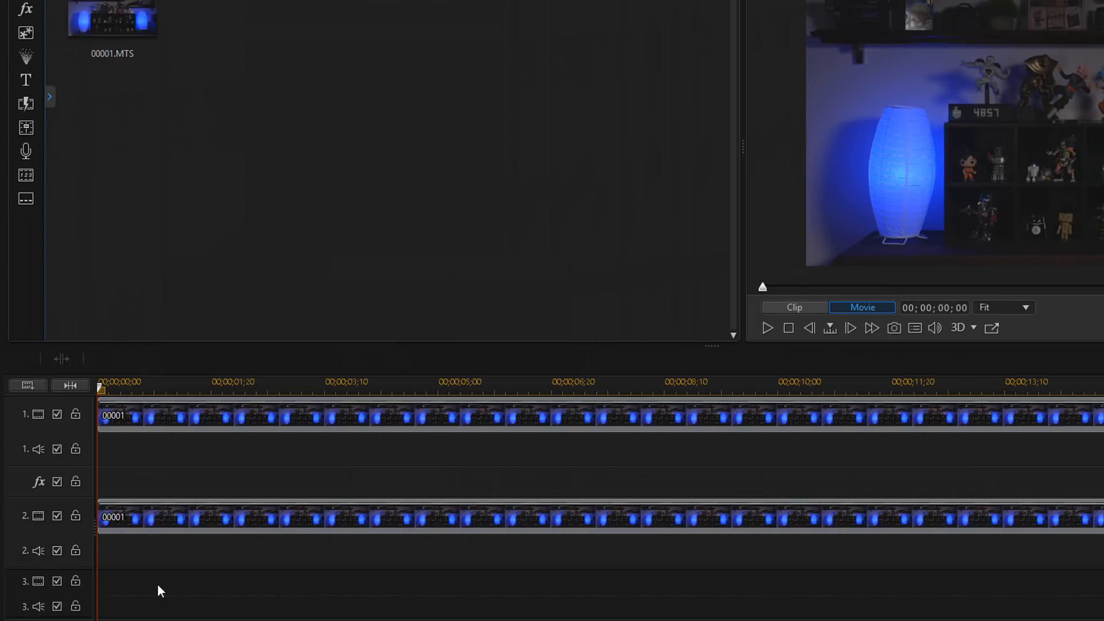
pyautogui.moveTo(27, 430)
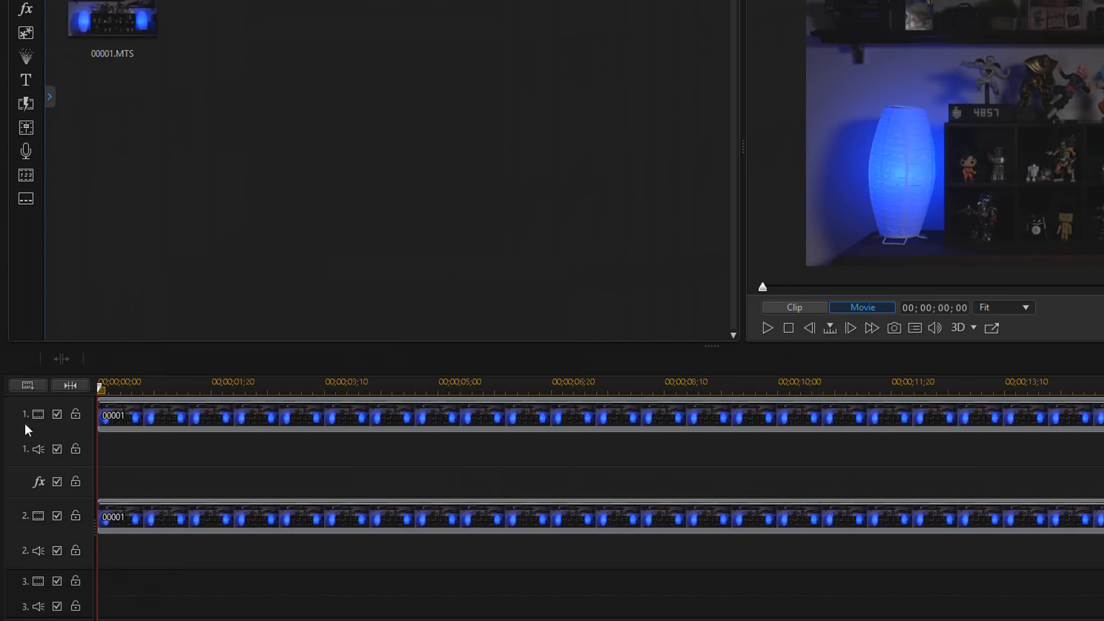
pyautogui.moveTo(27, 385)
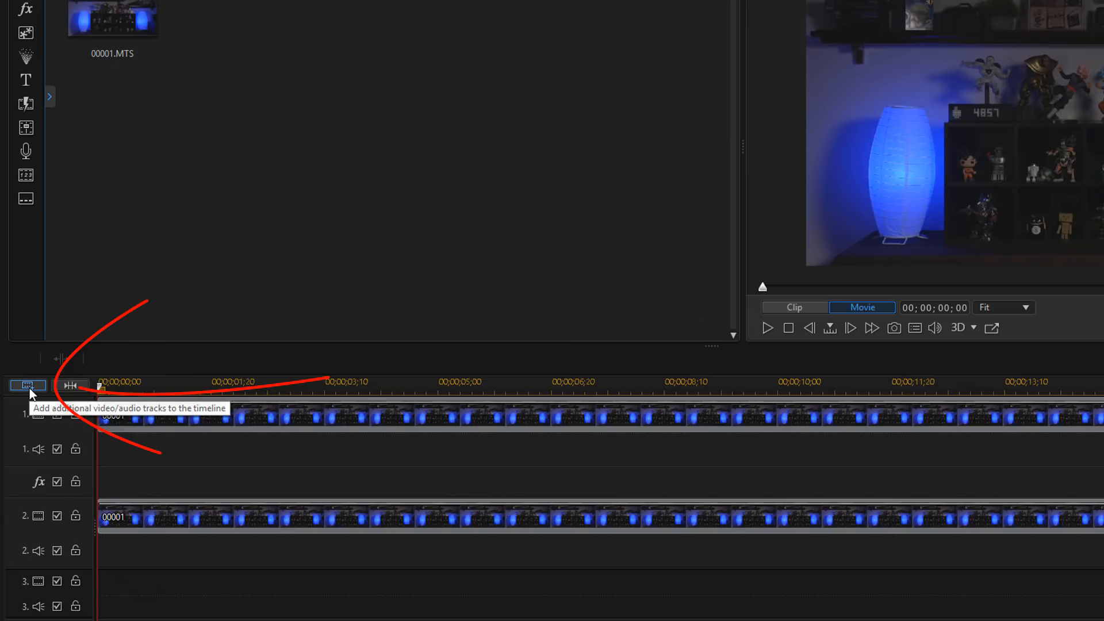
# Step: Paste another copy of the 00001 clip onto video track 3 from the start
pyautogui.click(27, 386)
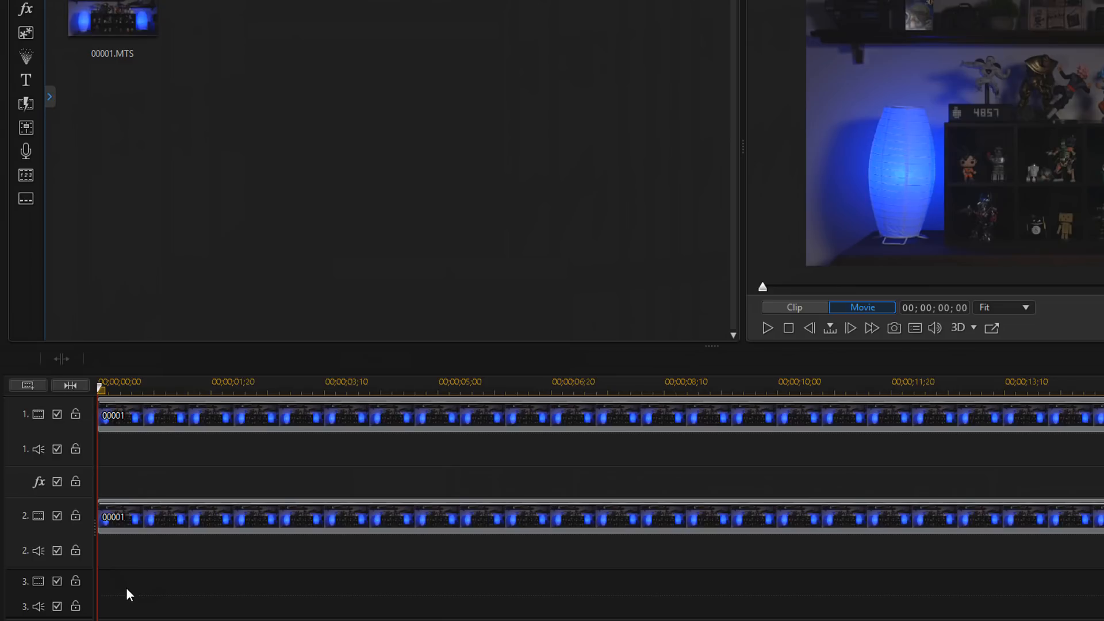
pyautogui.rightClick(129, 593)
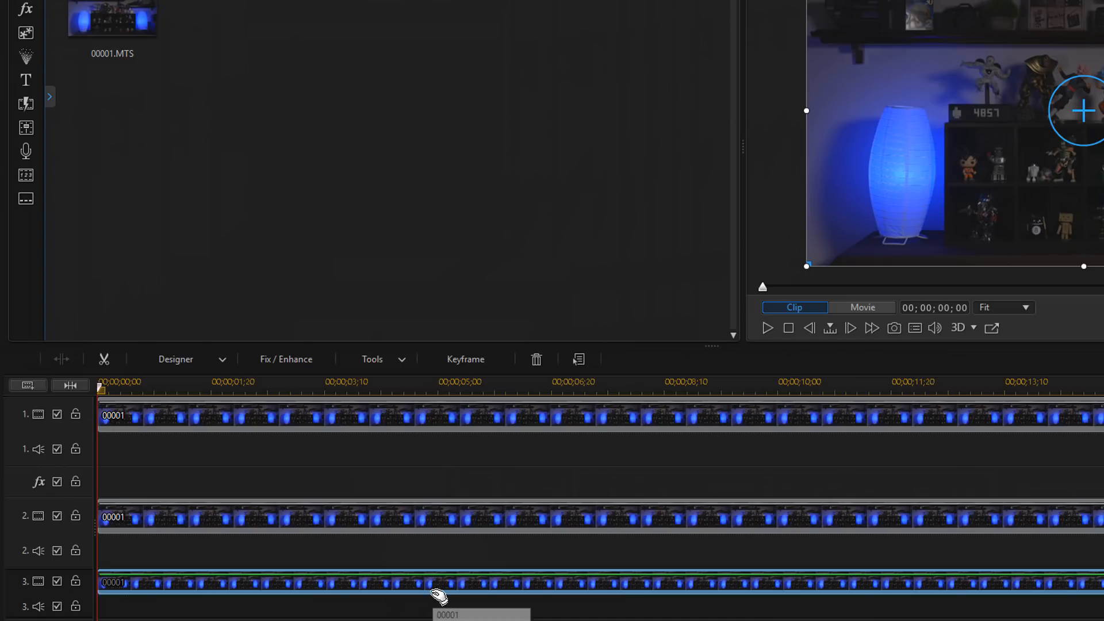
pyautogui.moveTo(471, 570)
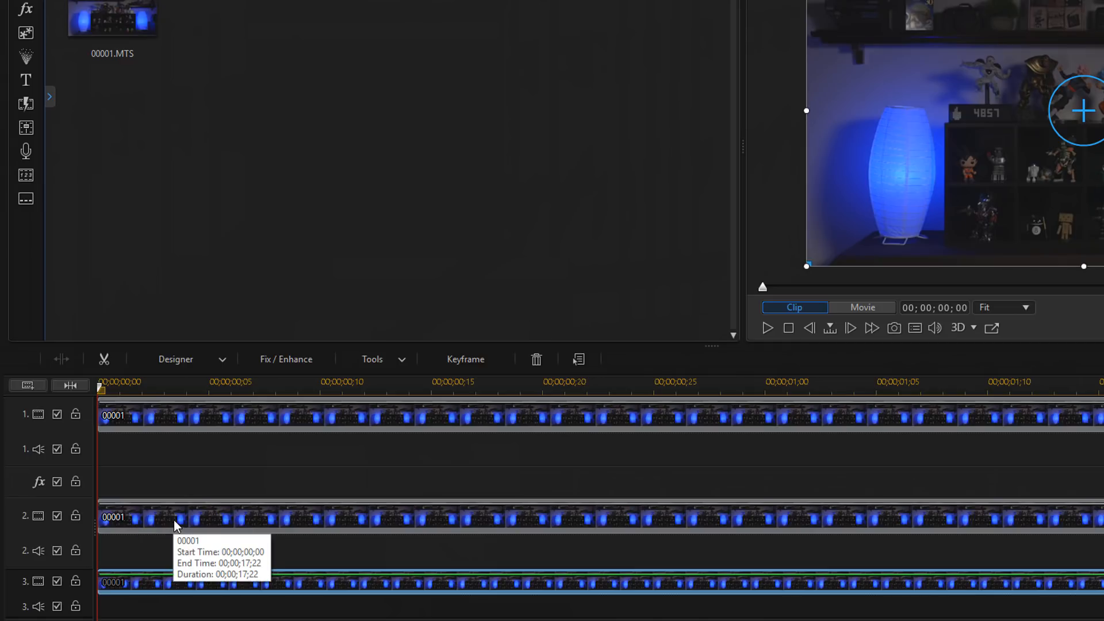
# Step: Select the second-track copy of 00001 and open its picture-in-picture settings
pyautogui.click(179, 520)
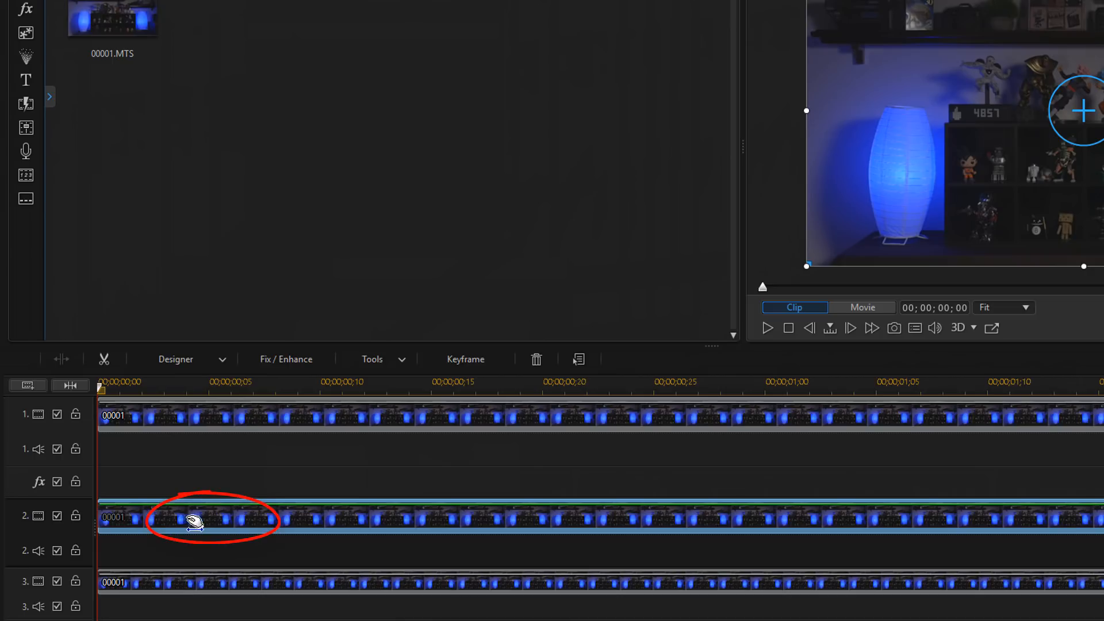
pyautogui.moveTo(204, 522)
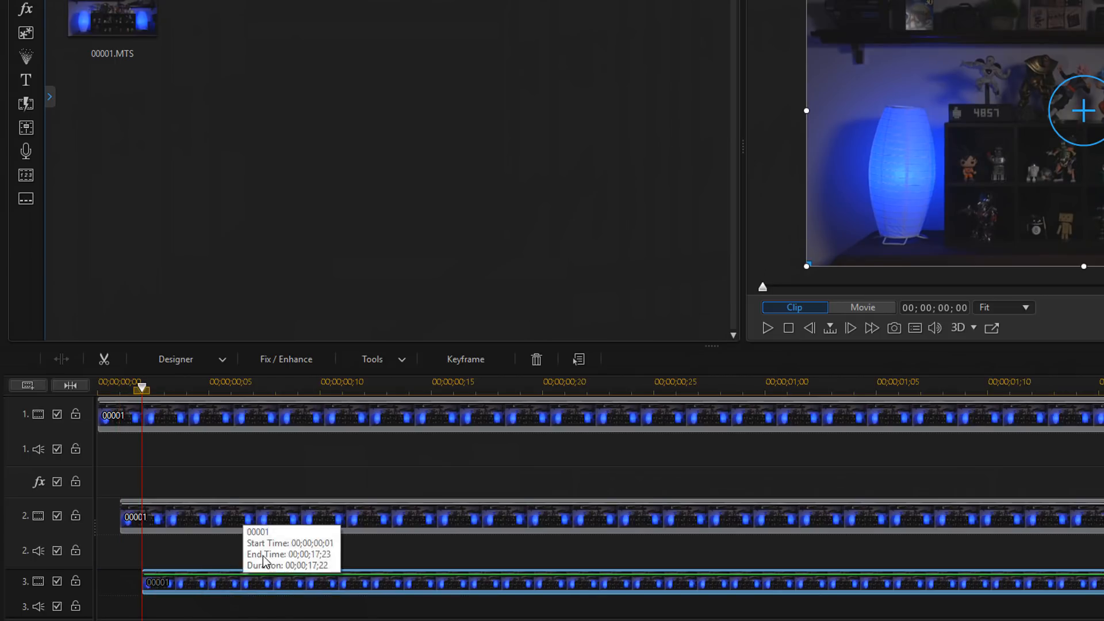
pyautogui.moveTo(303, 577)
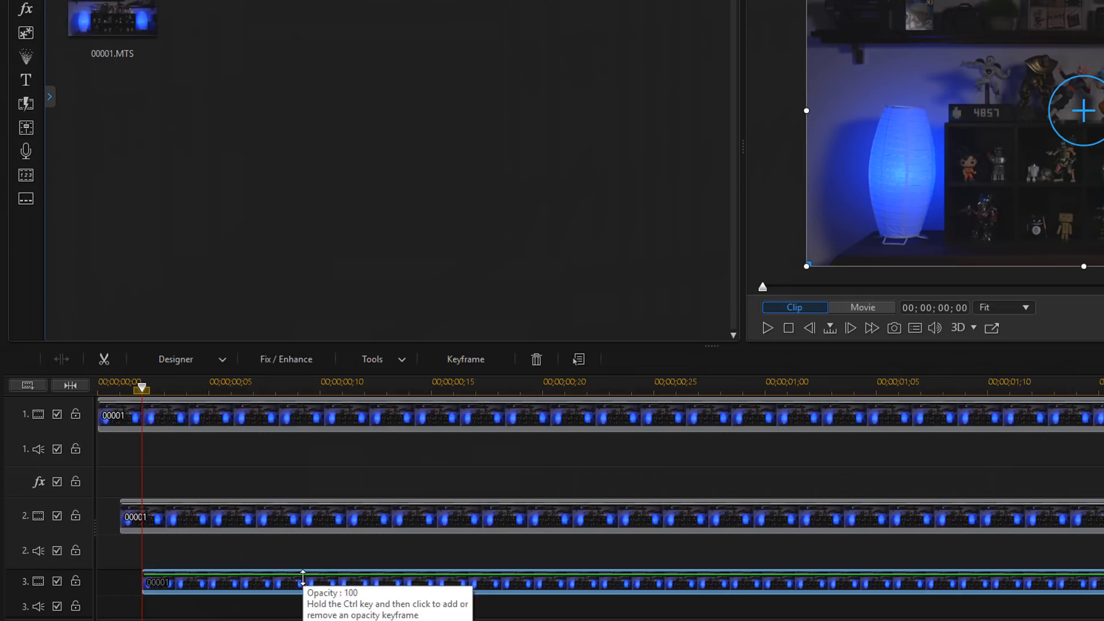
pyautogui.moveTo(319, 556)
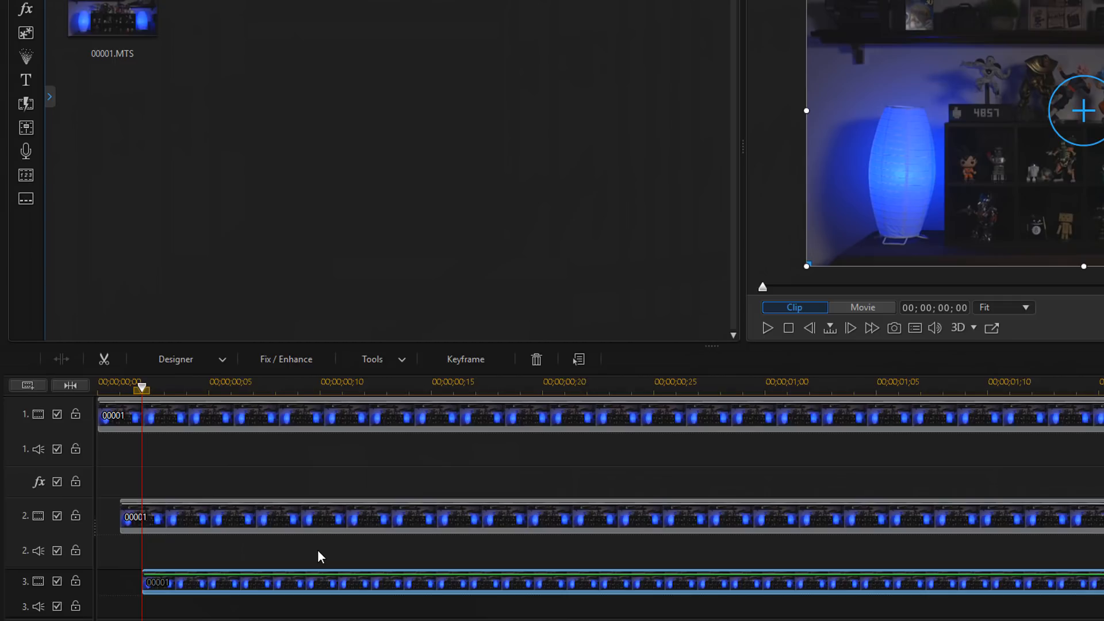
pyautogui.moveTo(315, 527)
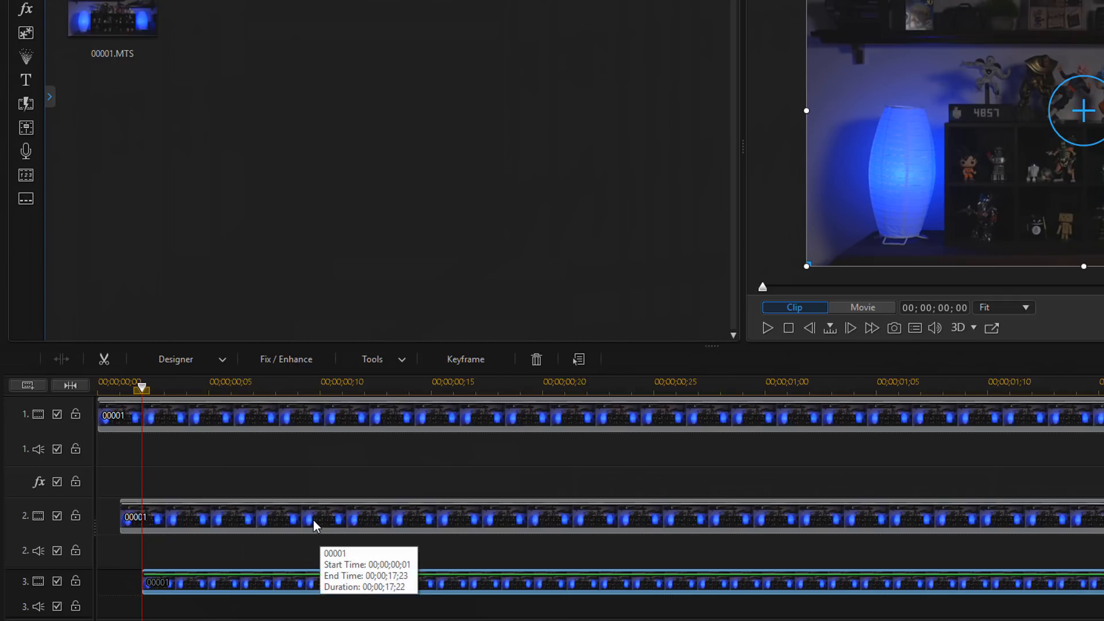
pyautogui.moveTo(314, 524)
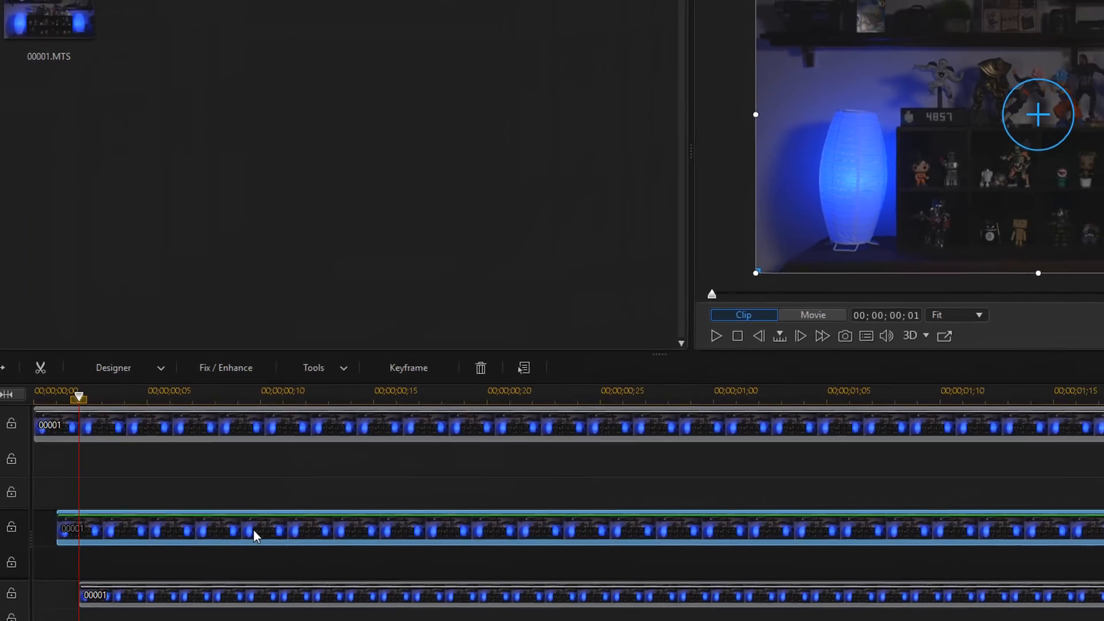
pyautogui.click(113, 367)
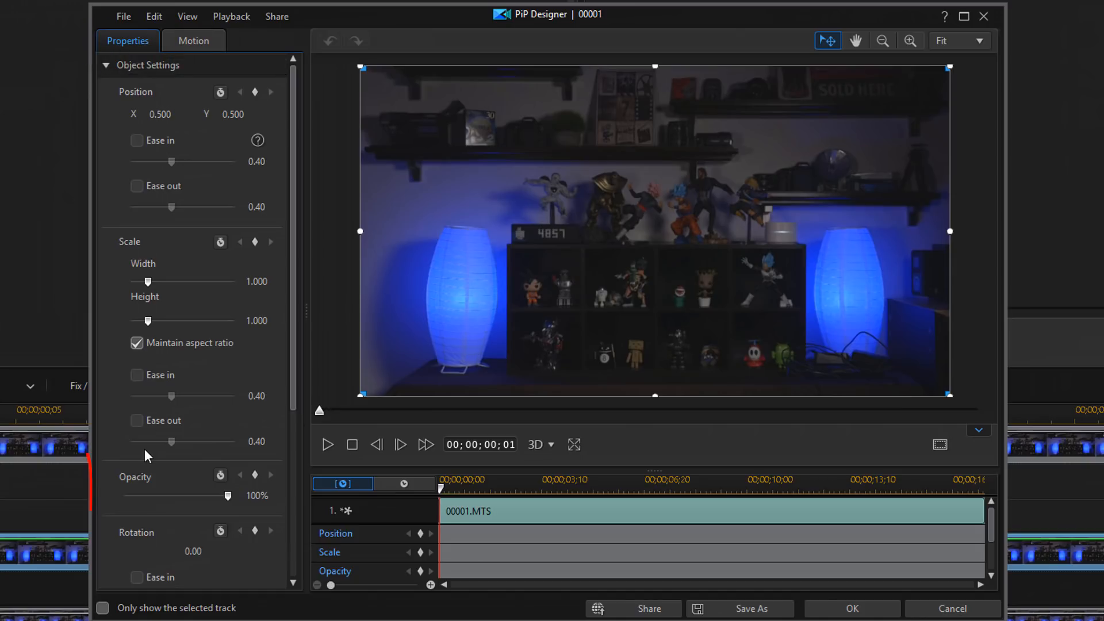
pyautogui.moveTo(134, 498)
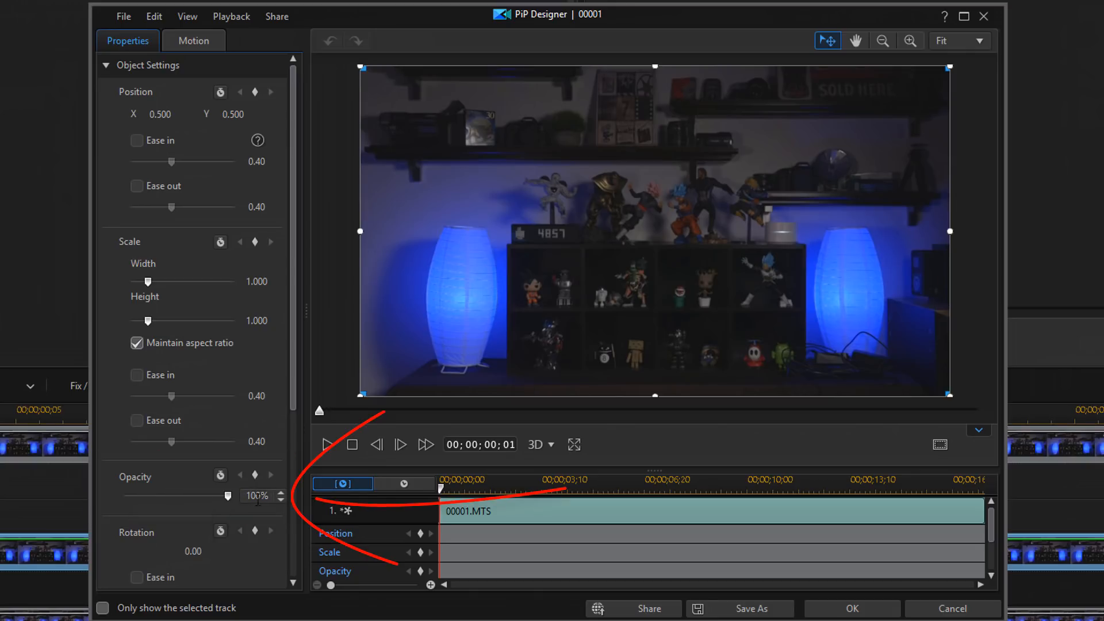
# Step: Set the second copy's opacity to 67% in PiP Designer and confirm
pyautogui.tripleClick(255, 496)
pyautogui.write('67')
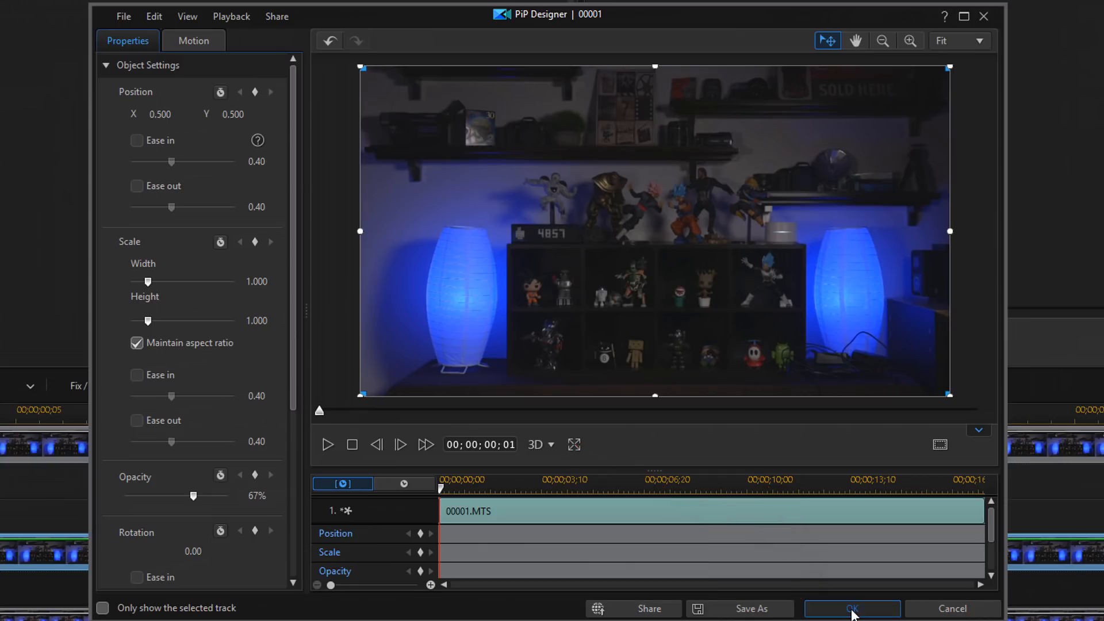
pyautogui.click(851, 608)
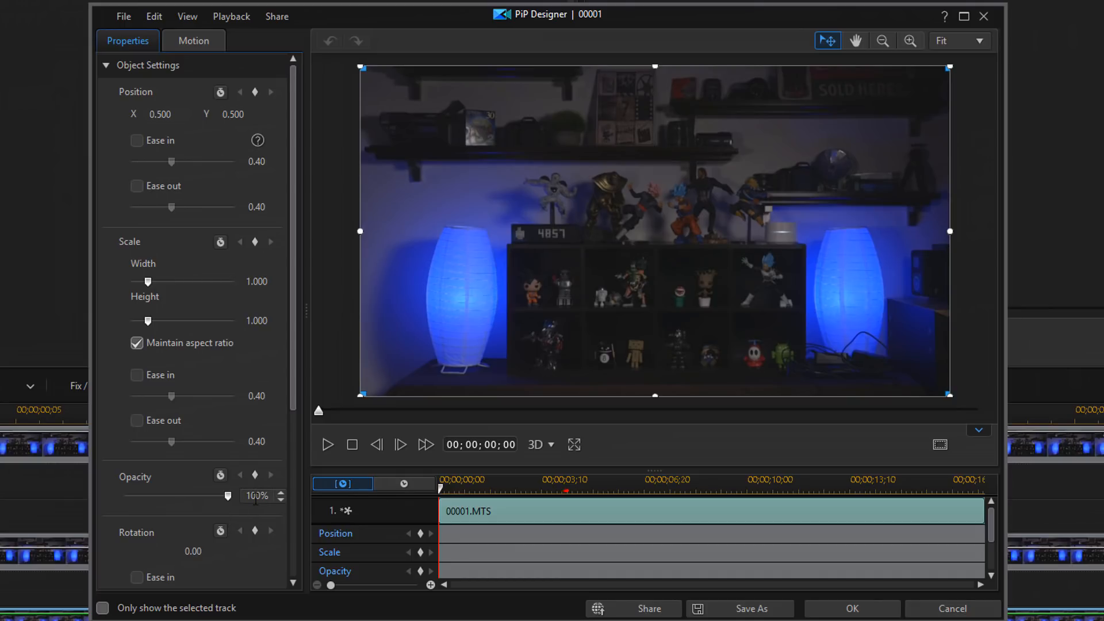
# Step: Set the third copy's opacity to 33% in PiP Designer and confirm
pyautogui.tripleClick(256, 495)
pyautogui.write('33')
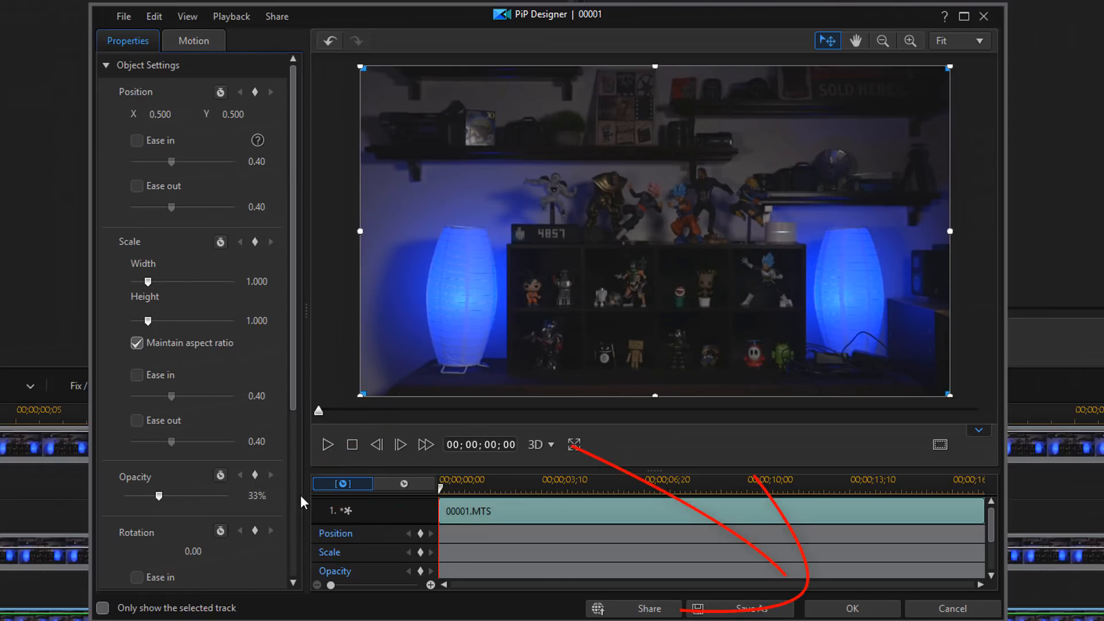
pyautogui.click(850, 608)
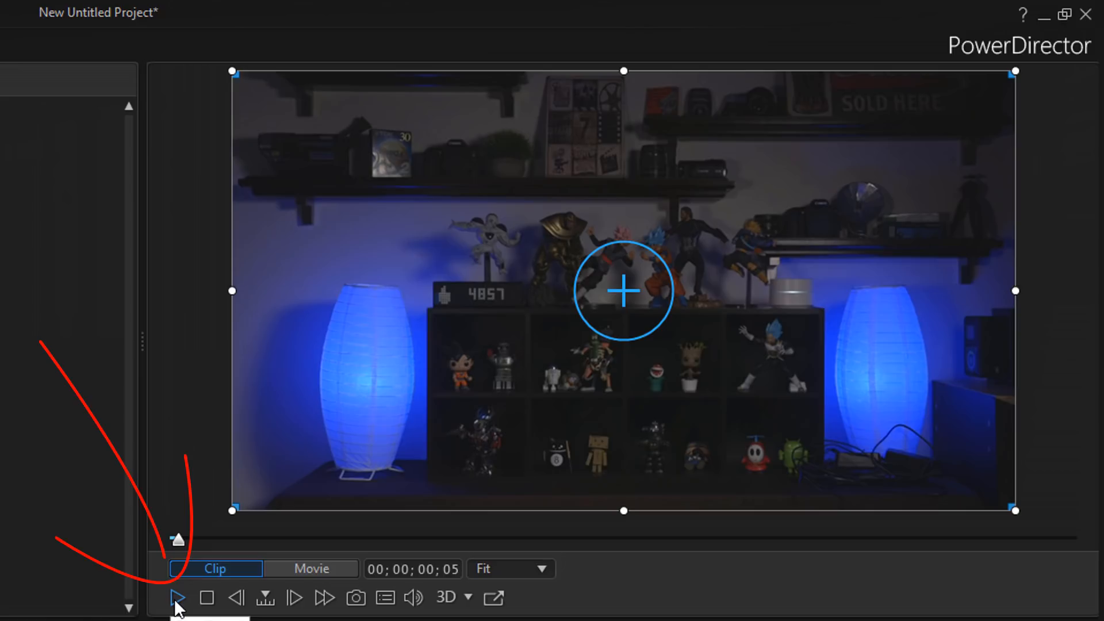
# Step: Play and pause the preview, then toggle visibility of video track 2
pyautogui.click(176, 597)
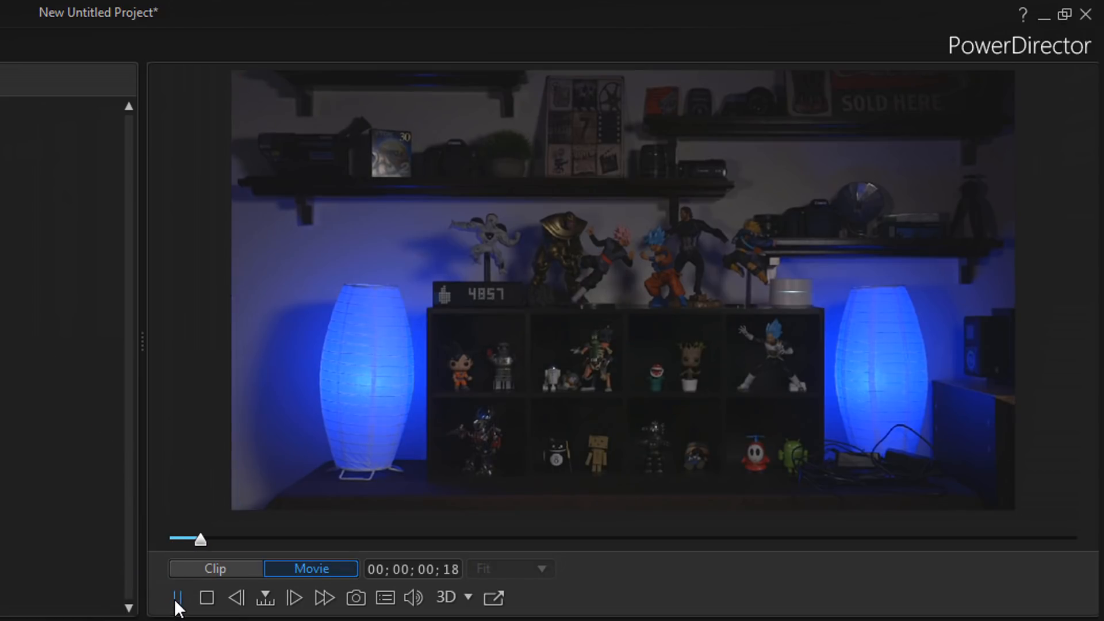
pyautogui.click(177, 597)
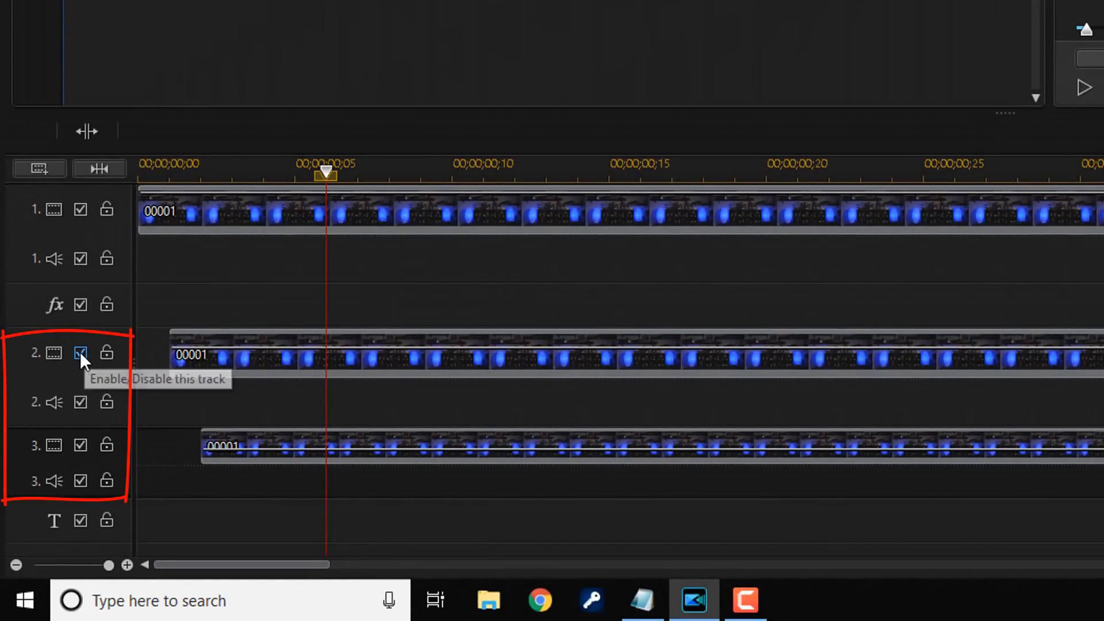
pyautogui.click(79, 352)
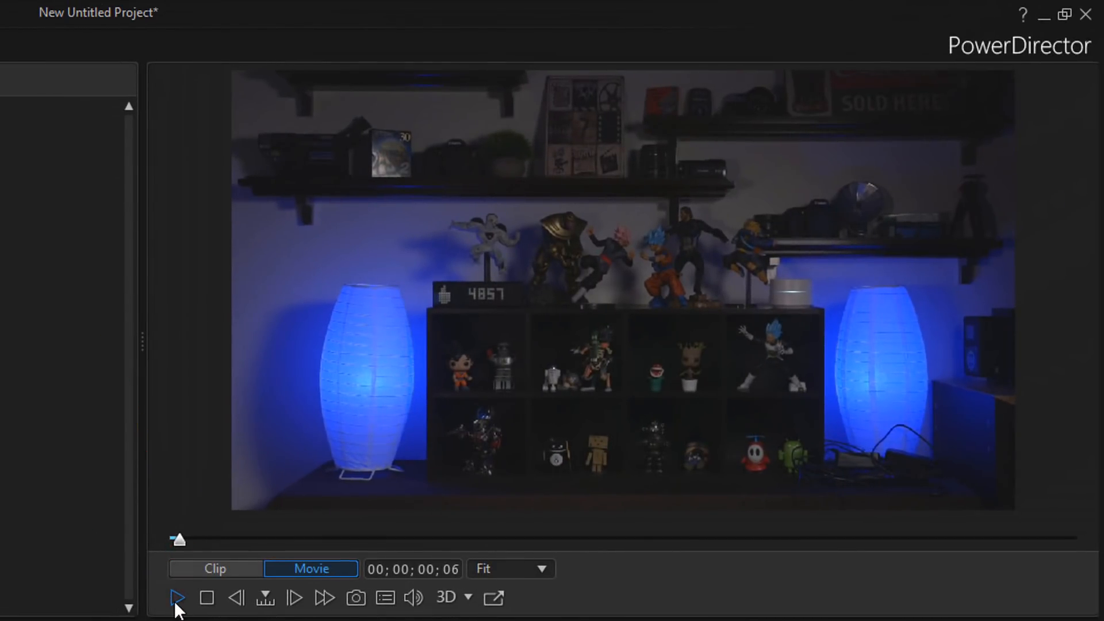
# Step: Move the playhead near the start and play the layered copies again
pyautogui.click(177, 597)
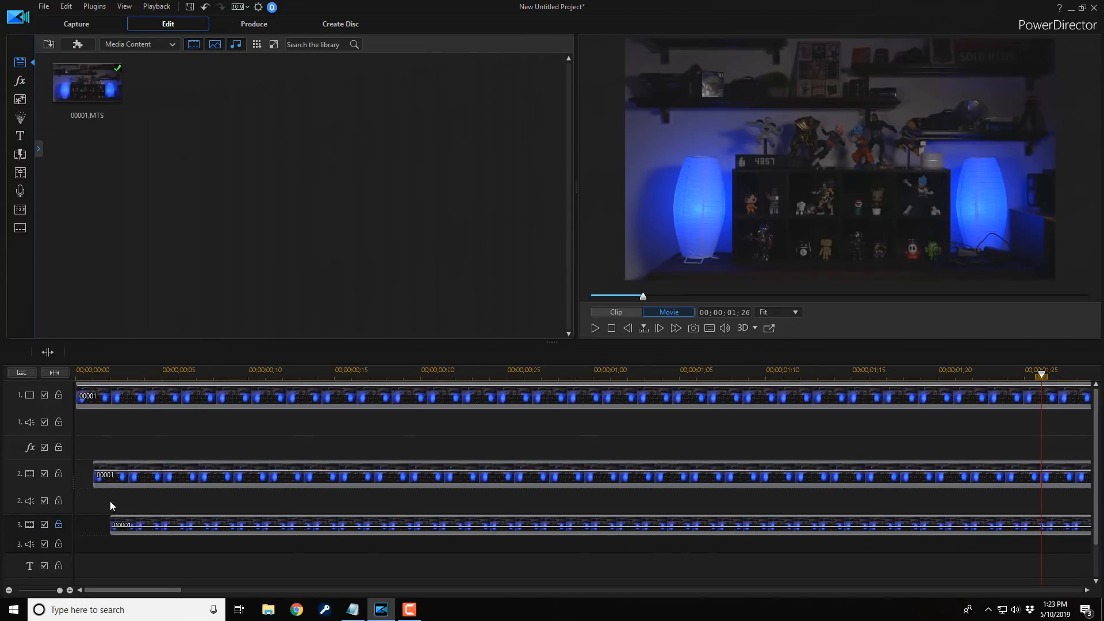
pyautogui.click(161, 375)
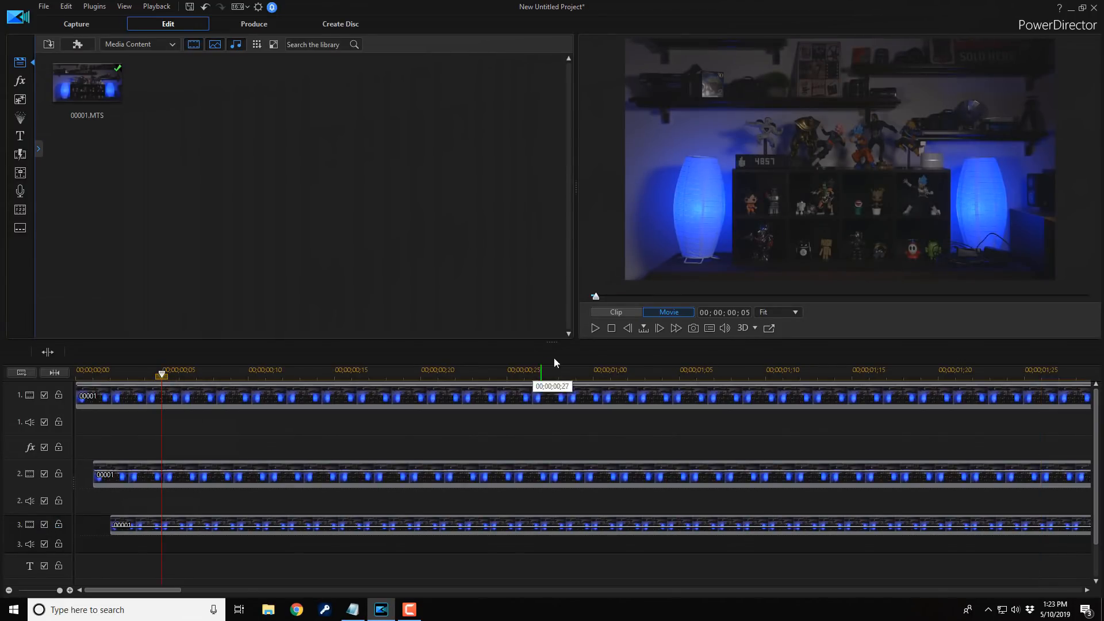
pyautogui.click(594, 328)
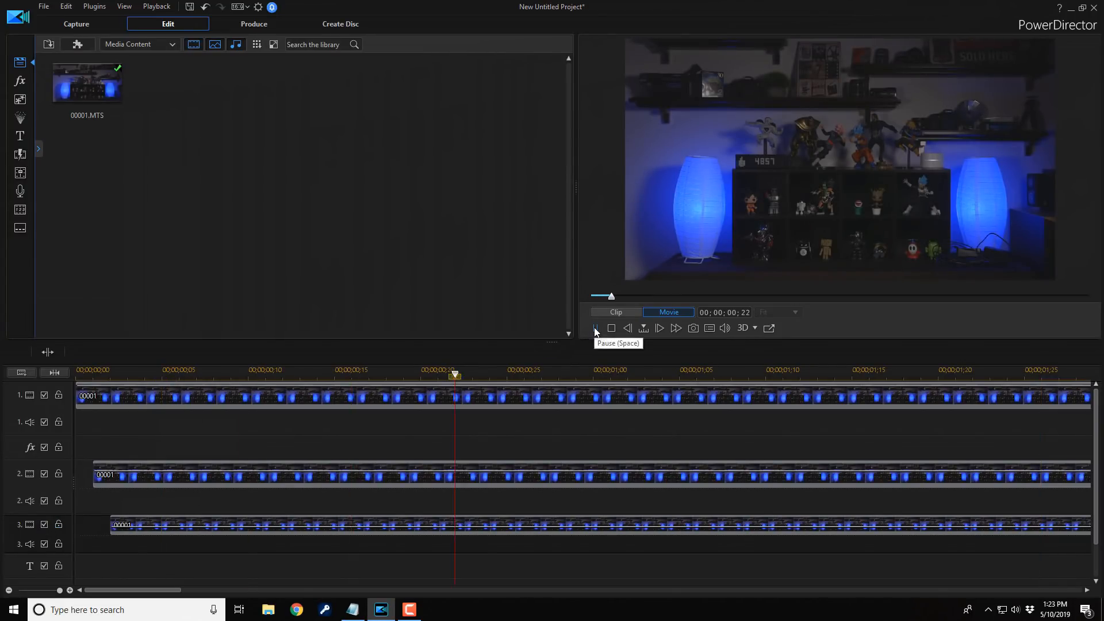
pyautogui.click(595, 327)
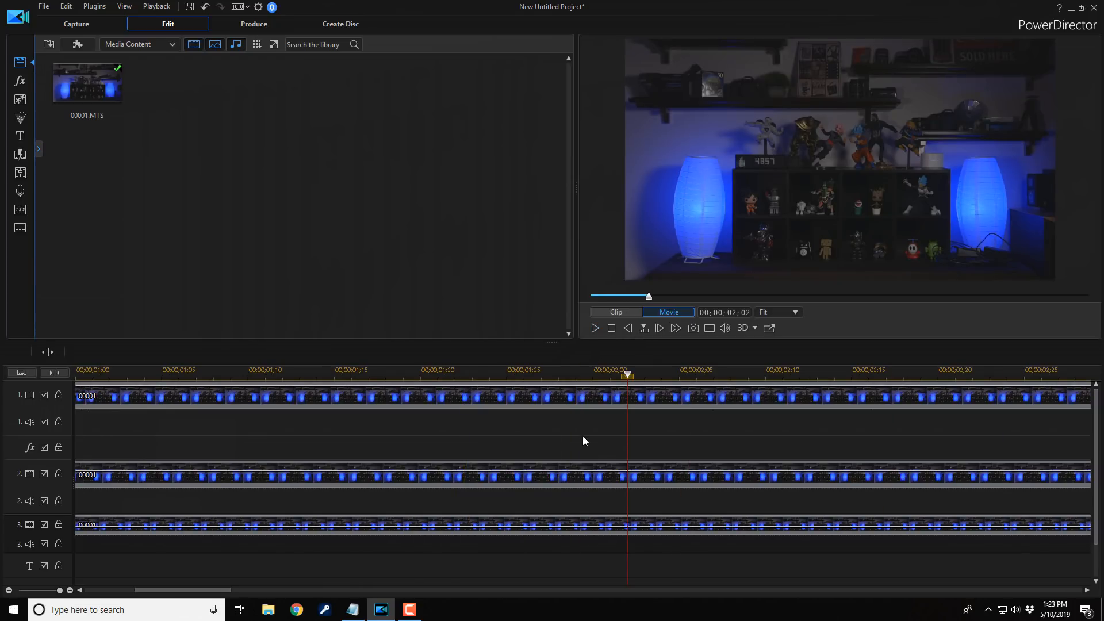